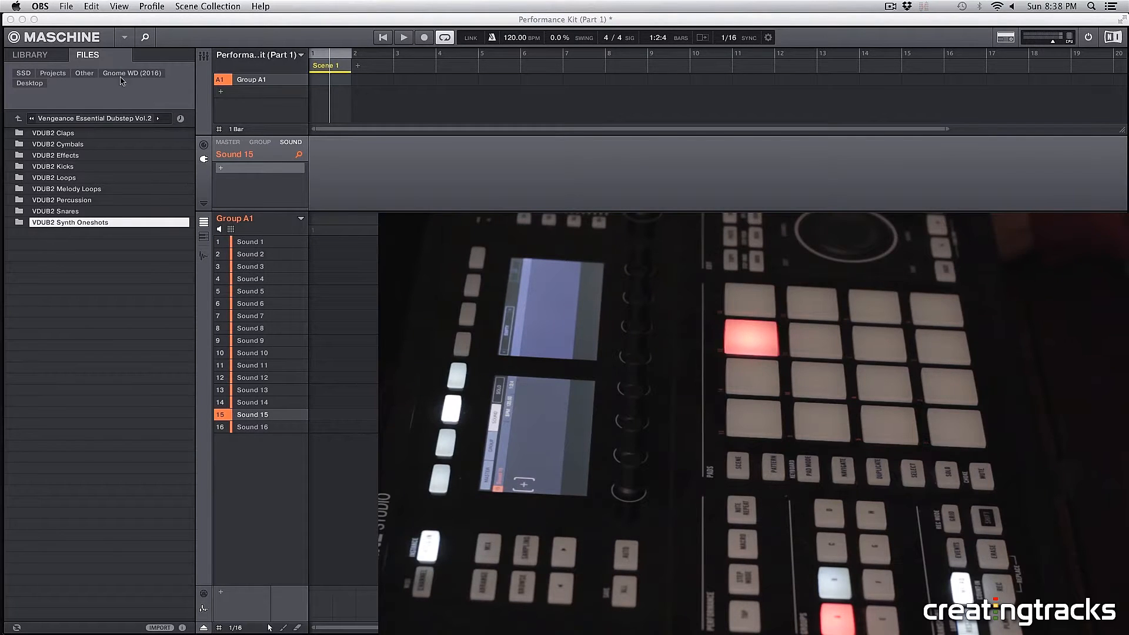
mouse_move(110, 120)
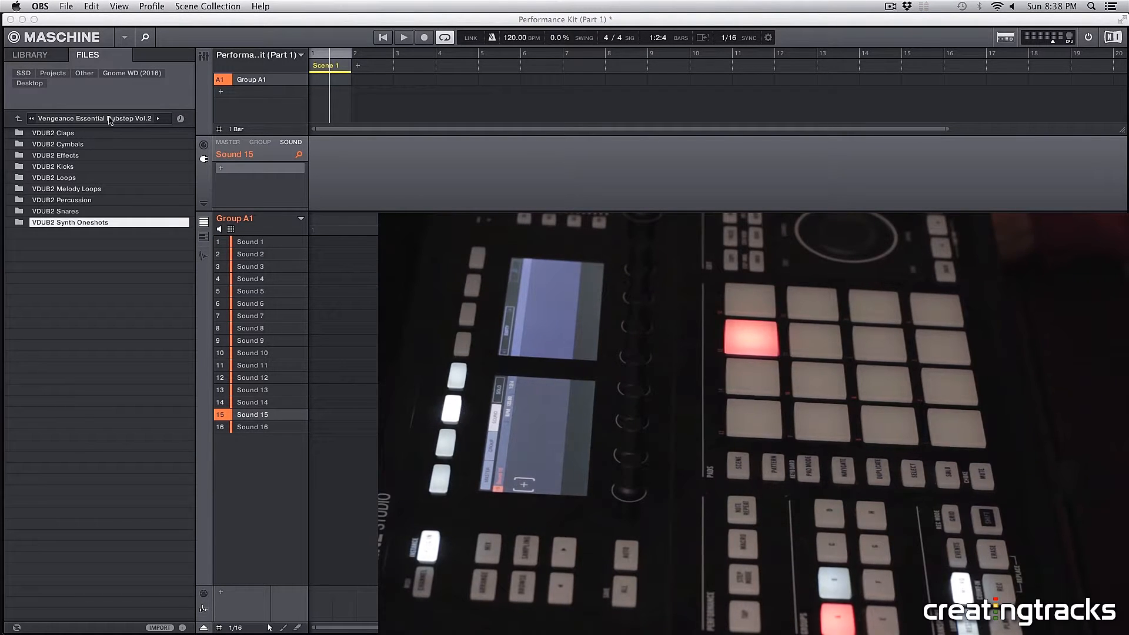
mouse_move(50, 173)
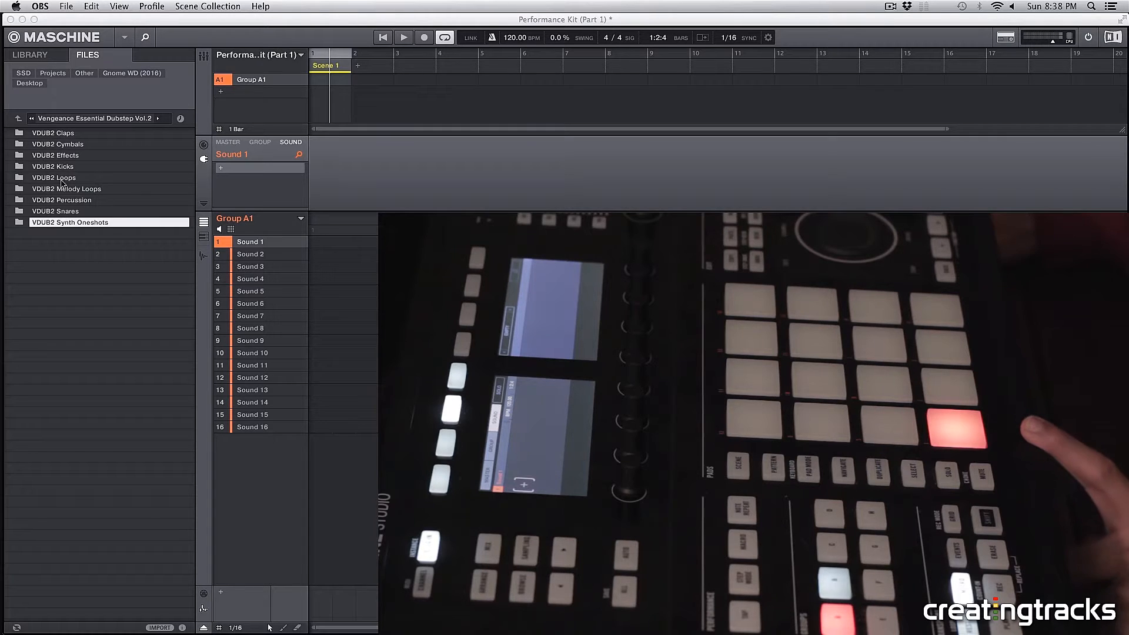
Open the VDUB2 Kicks folder, audition kicks, and load VDUB2 Kick 004 onto Sound 1.
double_click(52, 166)
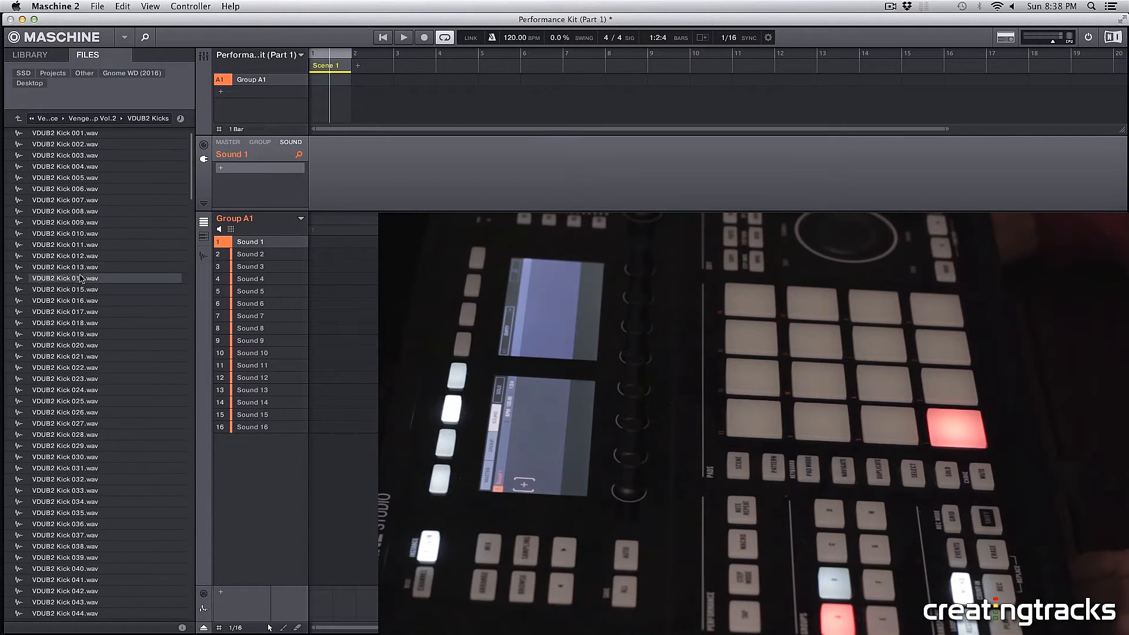
click(64, 244)
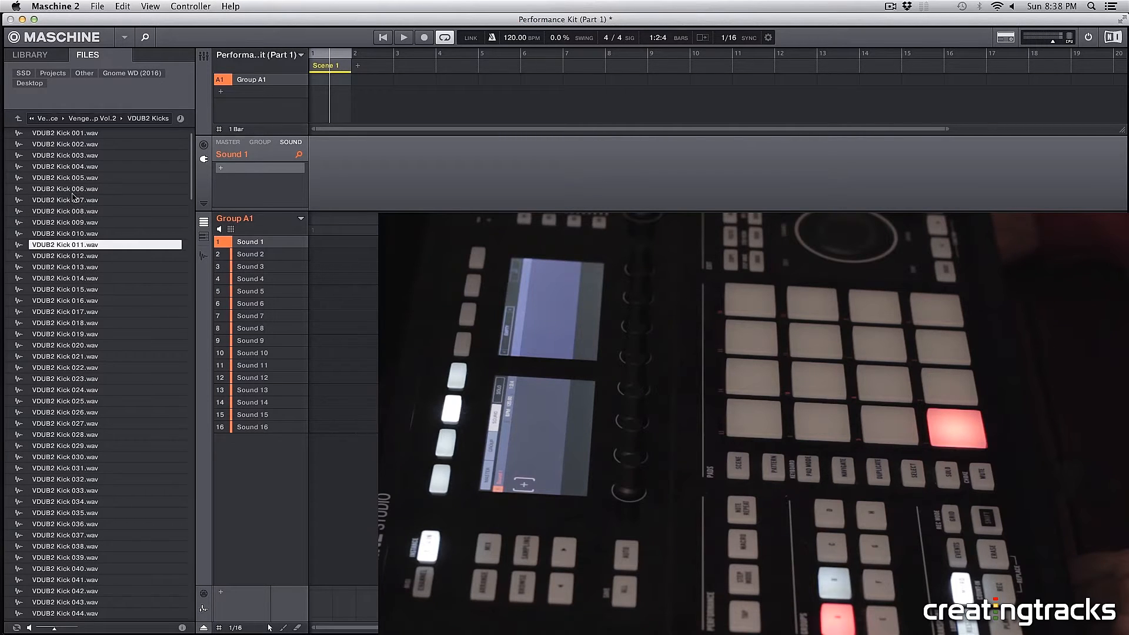
click(65, 154)
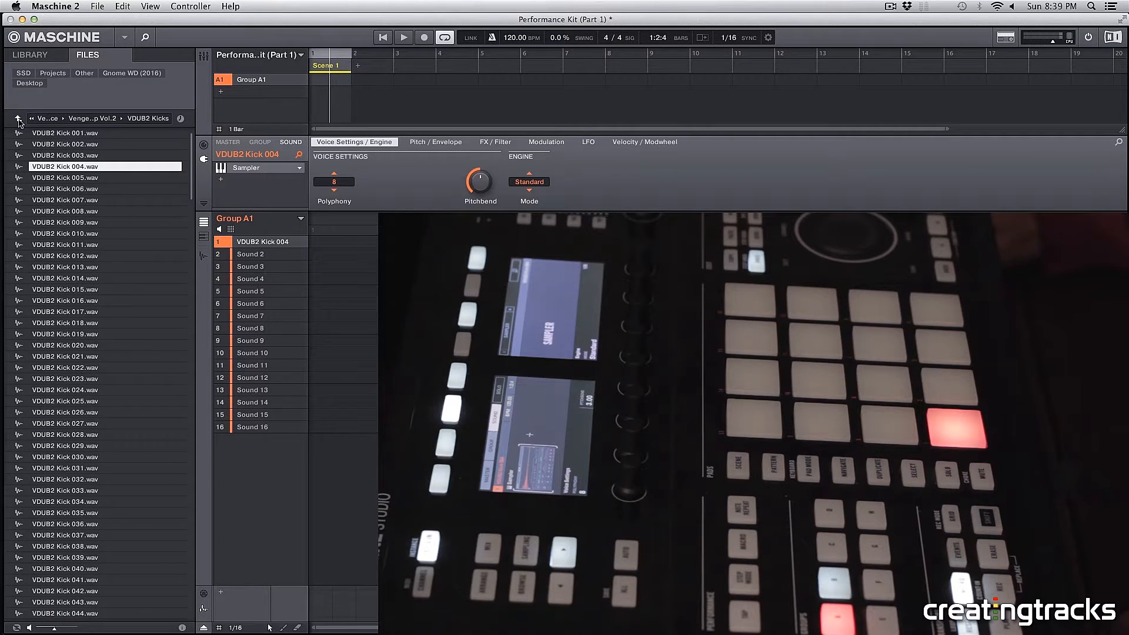
Load VDUB2 Clap 013 from VDUB2 Claps onto Sound 2, then return to the pack root.
click(18, 116)
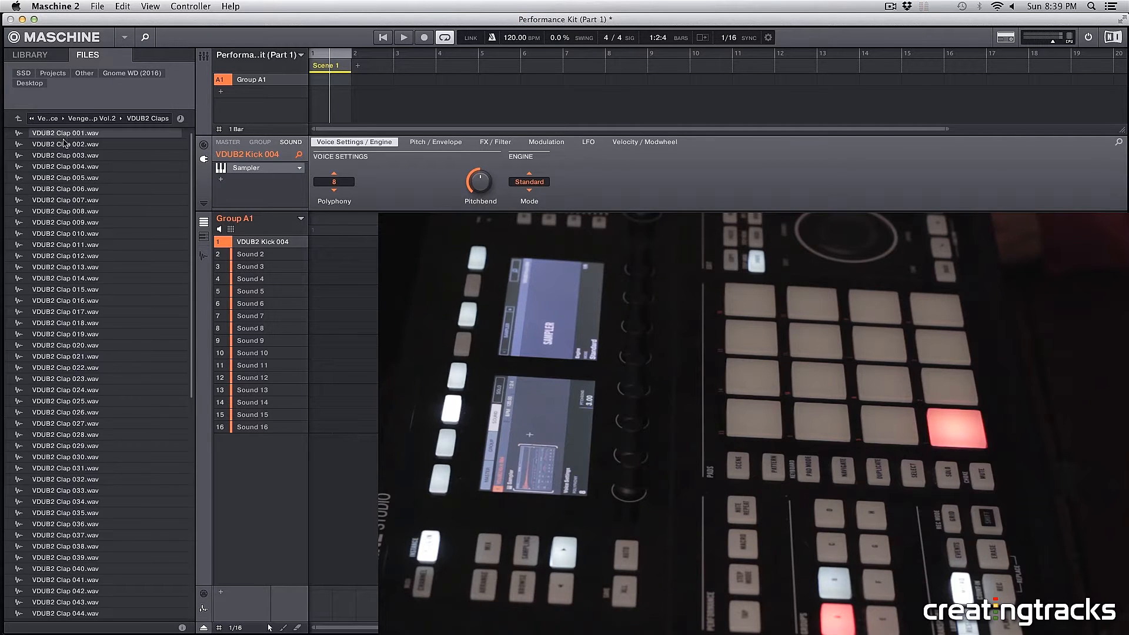
click(65, 266)
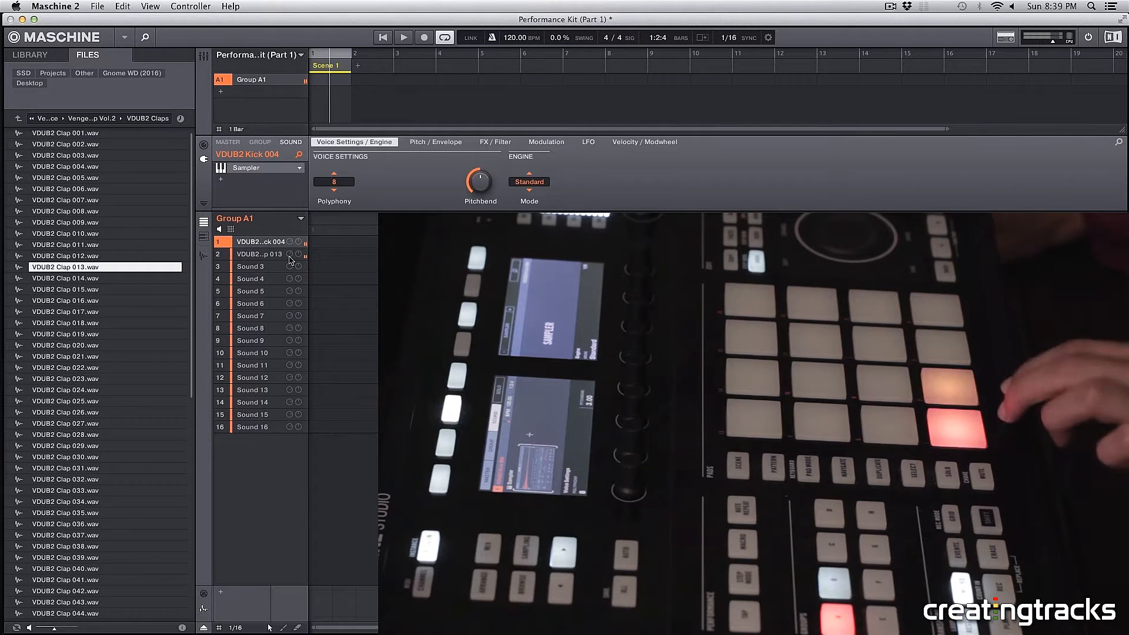
click(259, 254)
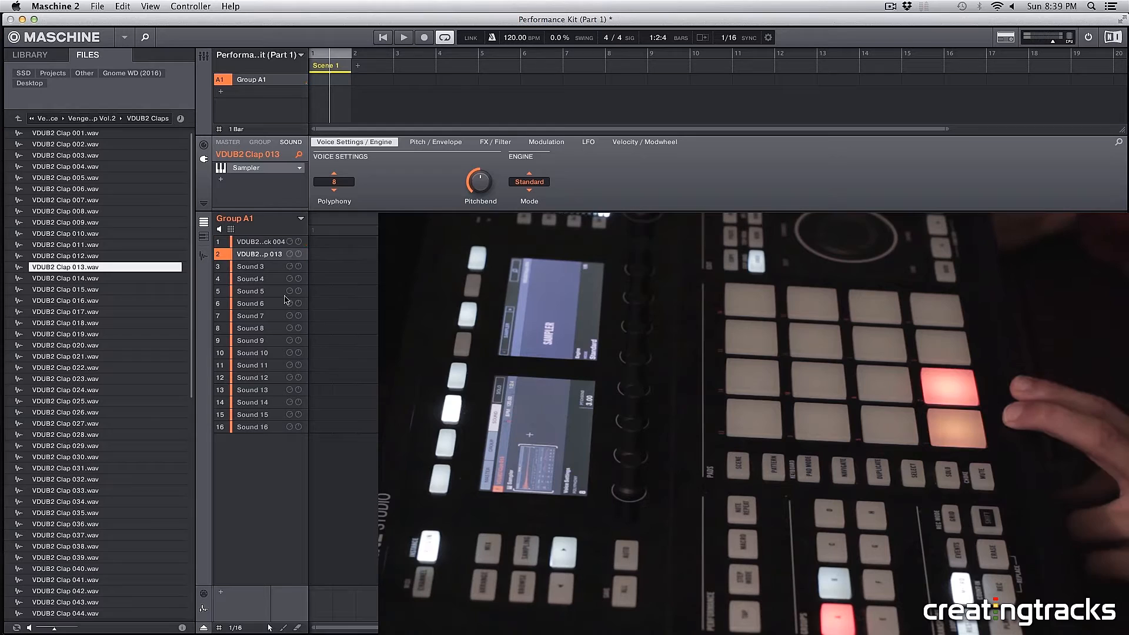
click(16, 118)
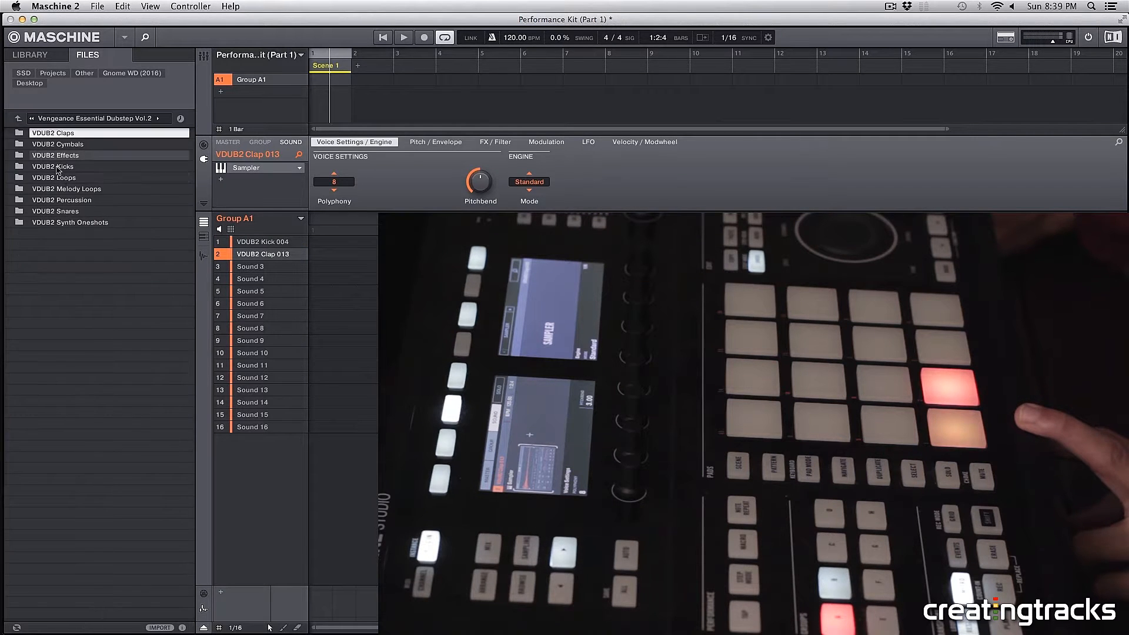
Load VDUB2 Closed Hihat 013 from VDUB2 Cymbals onto Sound 3, then go up a folder.
double_click(57, 144)
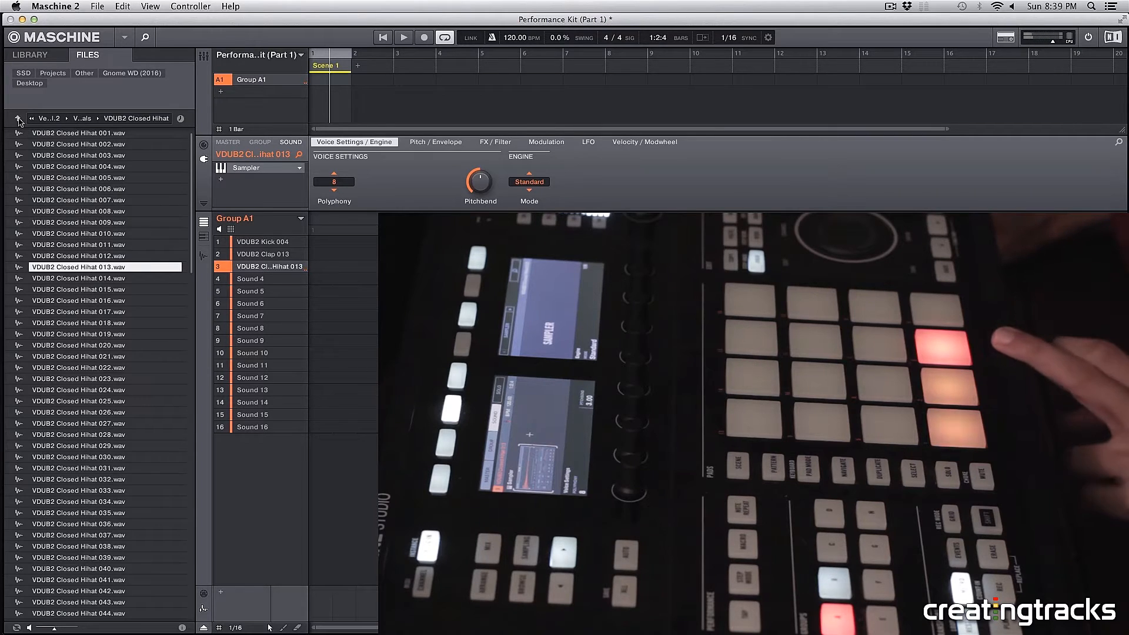
click(18, 119)
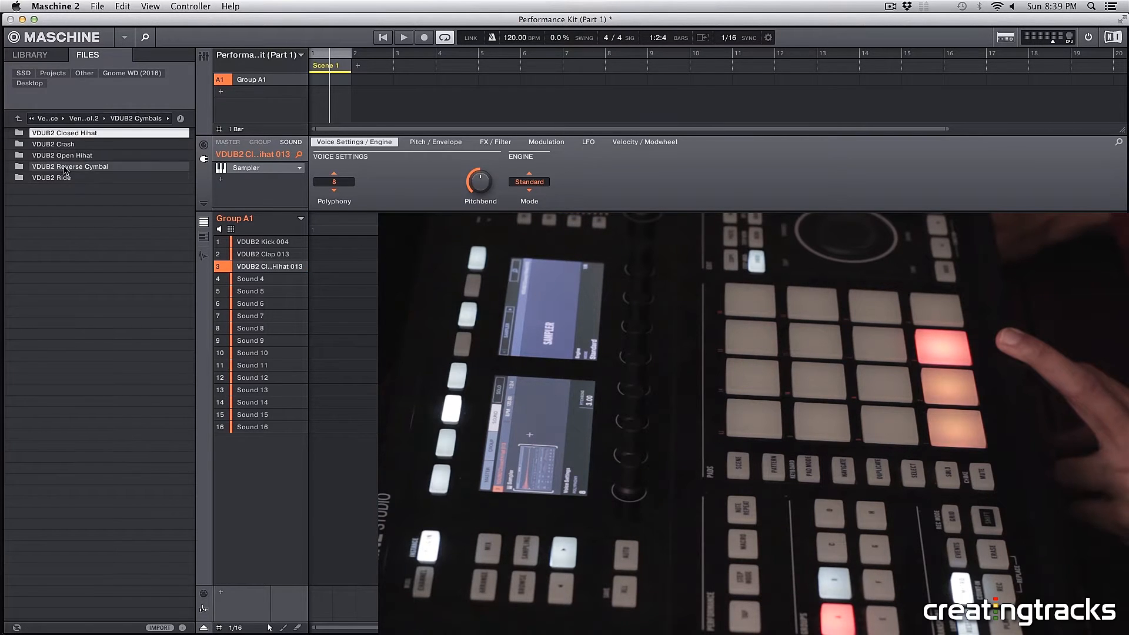
Load VDUB2 Open Hihat 010 onto Sound 4 and check the hi-hat and clap slots.
double_click(61, 155)
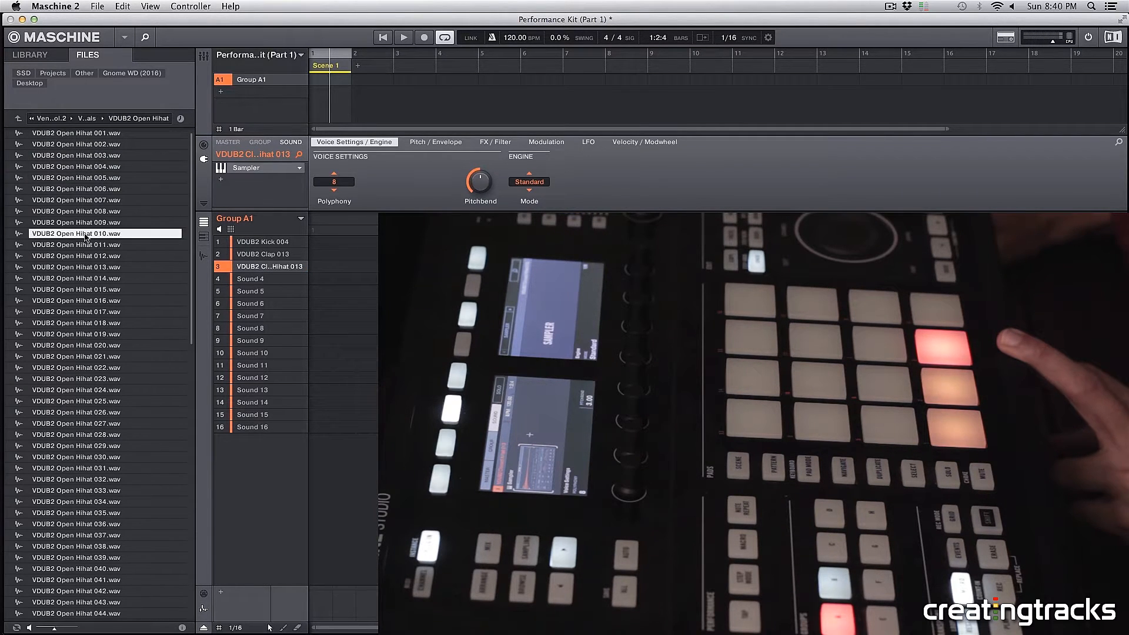
click(75, 311)
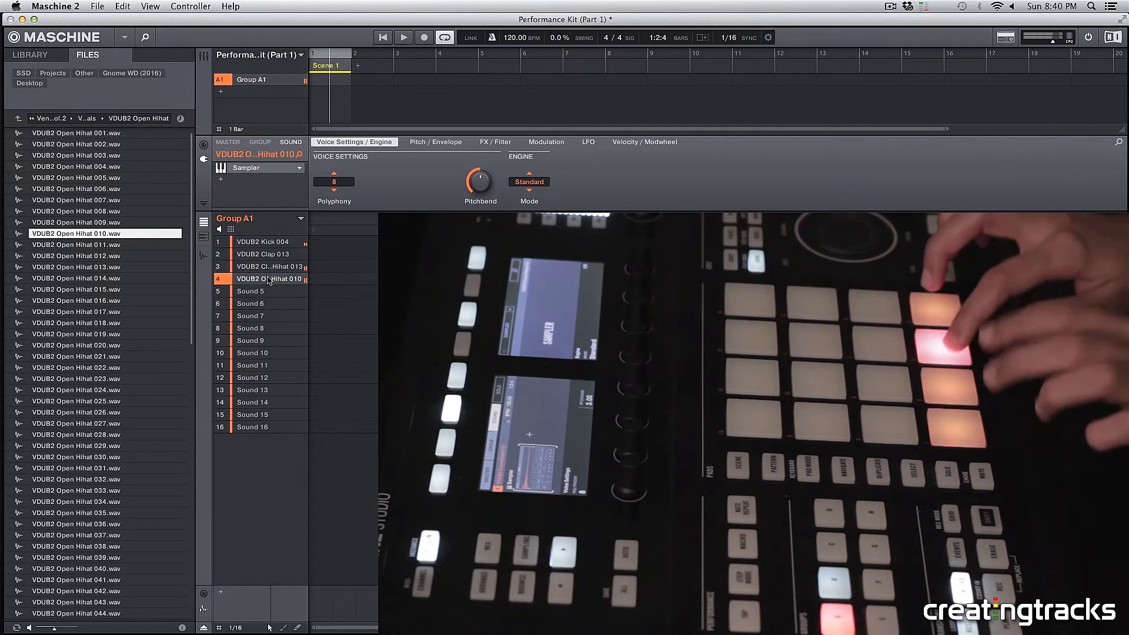
click(267, 266)
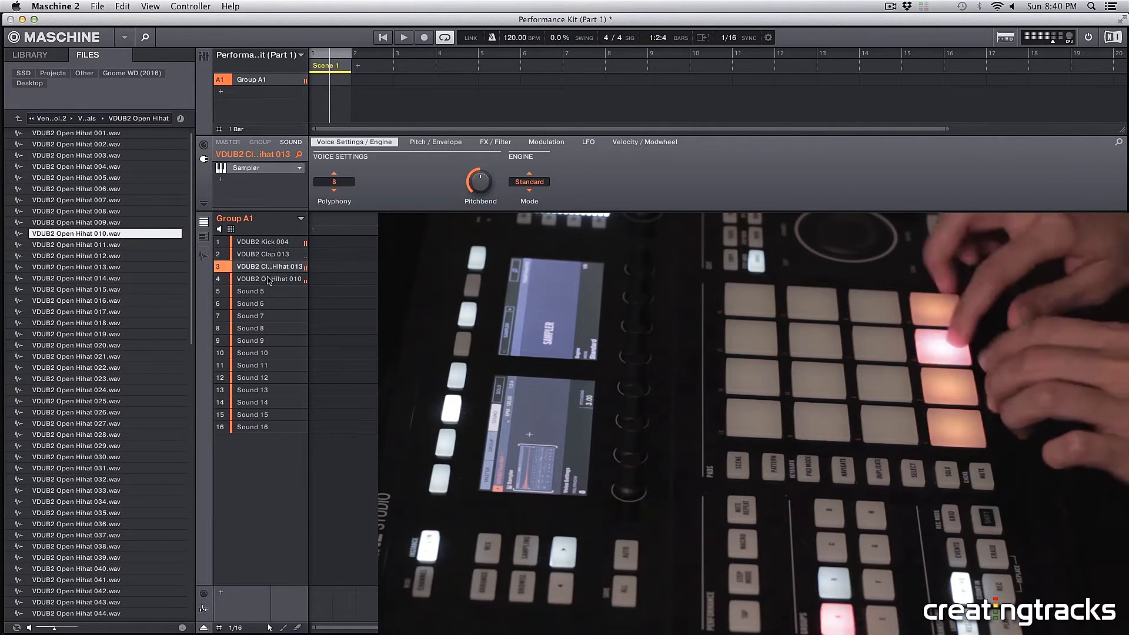
click(268, 279)
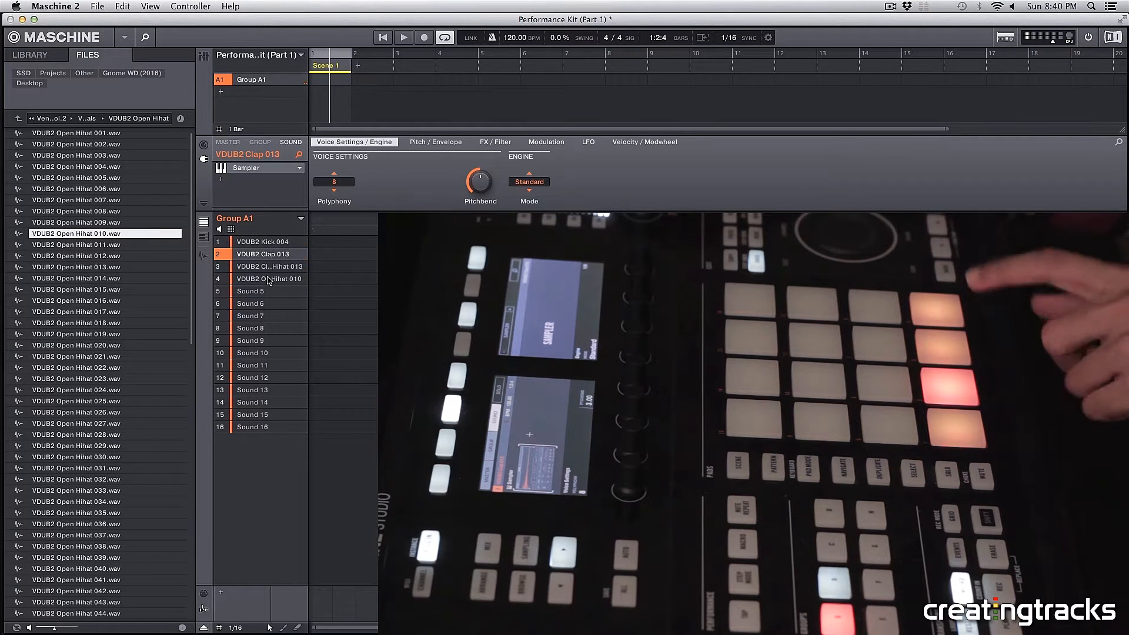
click(270, 279)
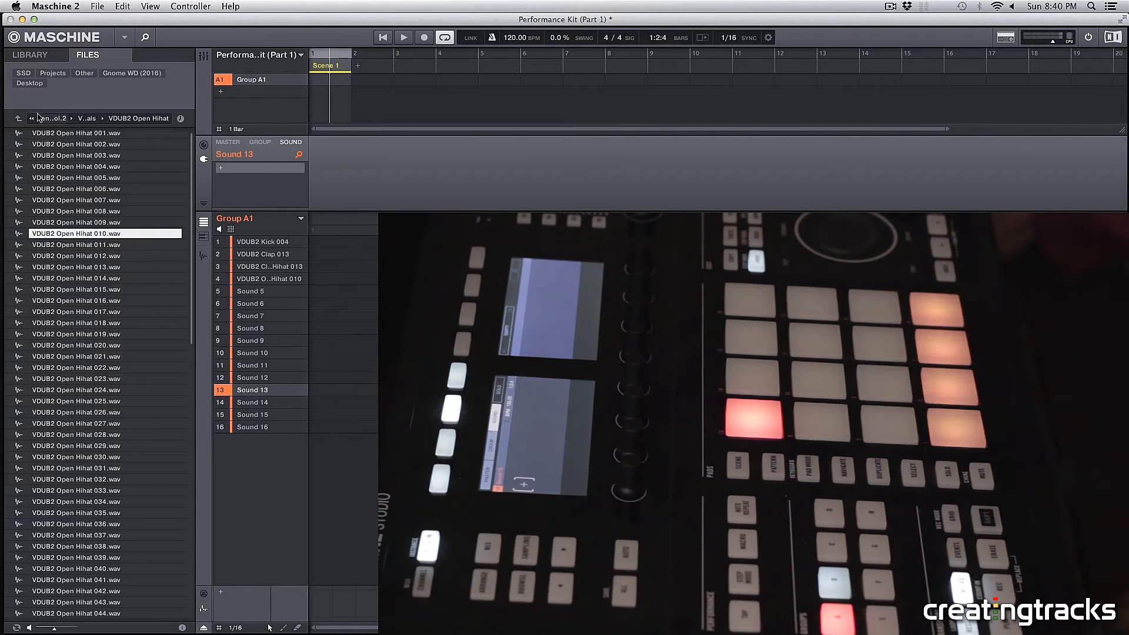
Return to the pack's top folders, open VDUB2 Synth Oneshots, and preview its samples.
click(17, 118)
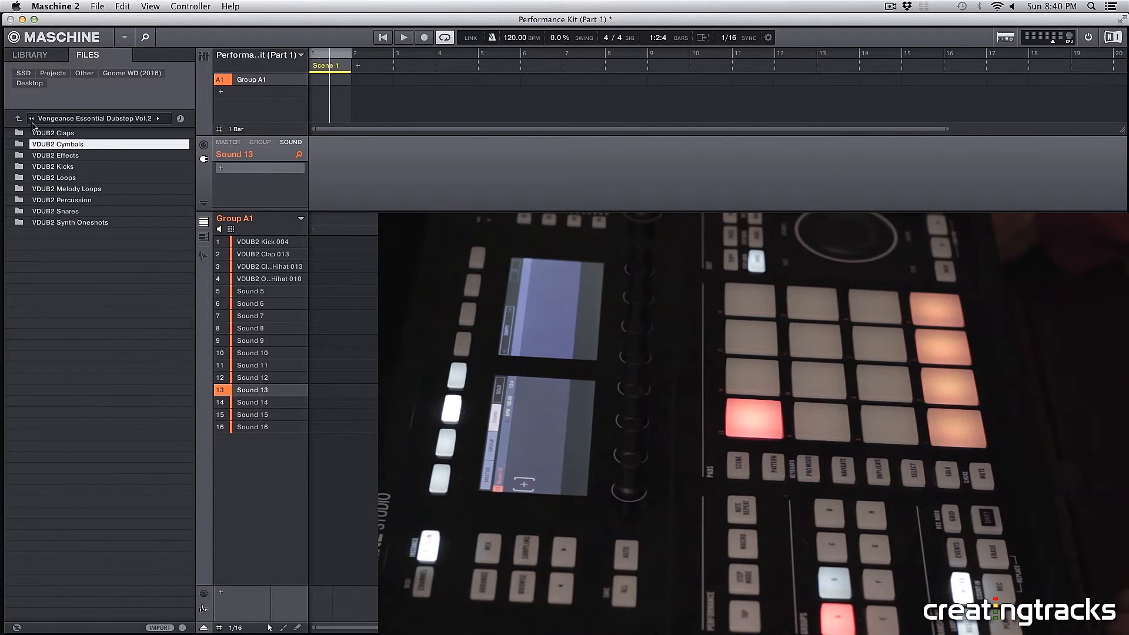
mouse_move(67, 189)
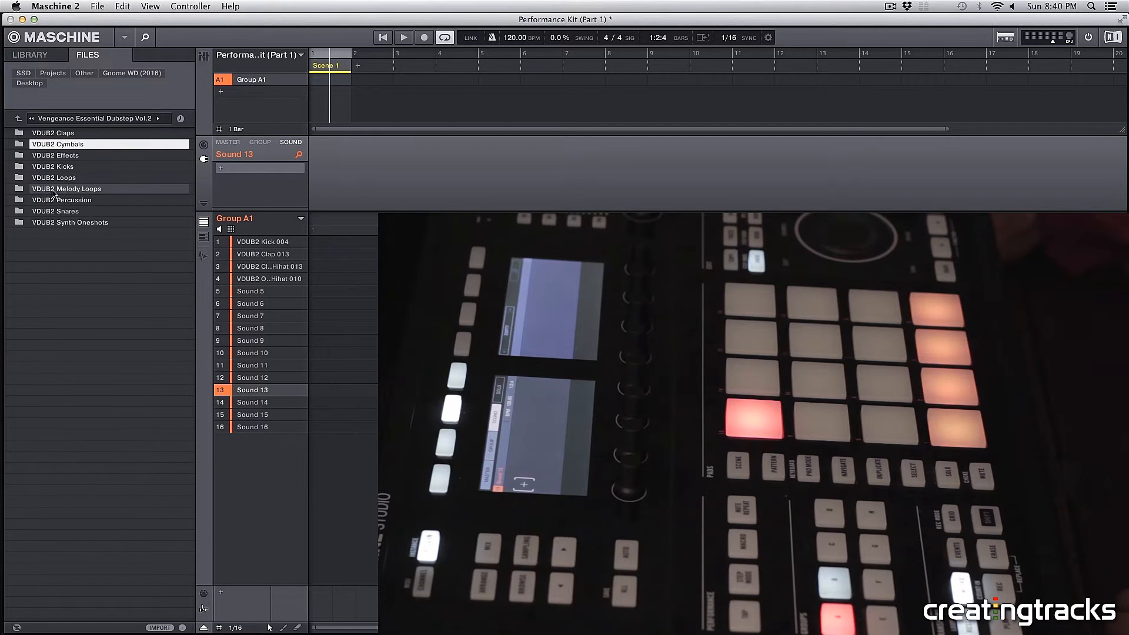
click(67, 189)
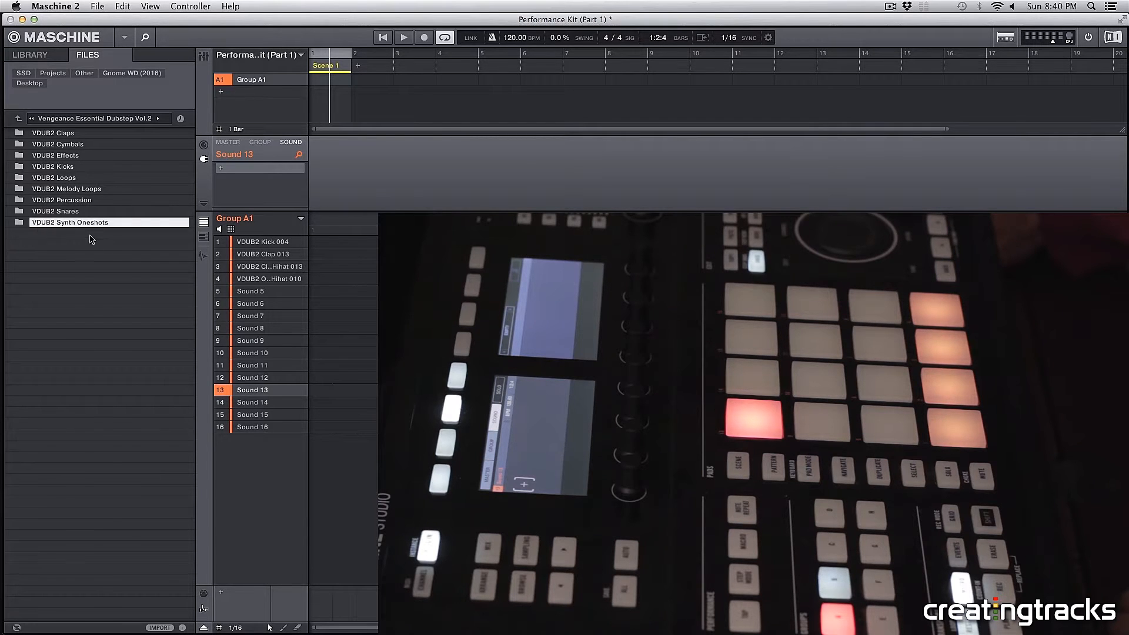
double_click(70, 222)
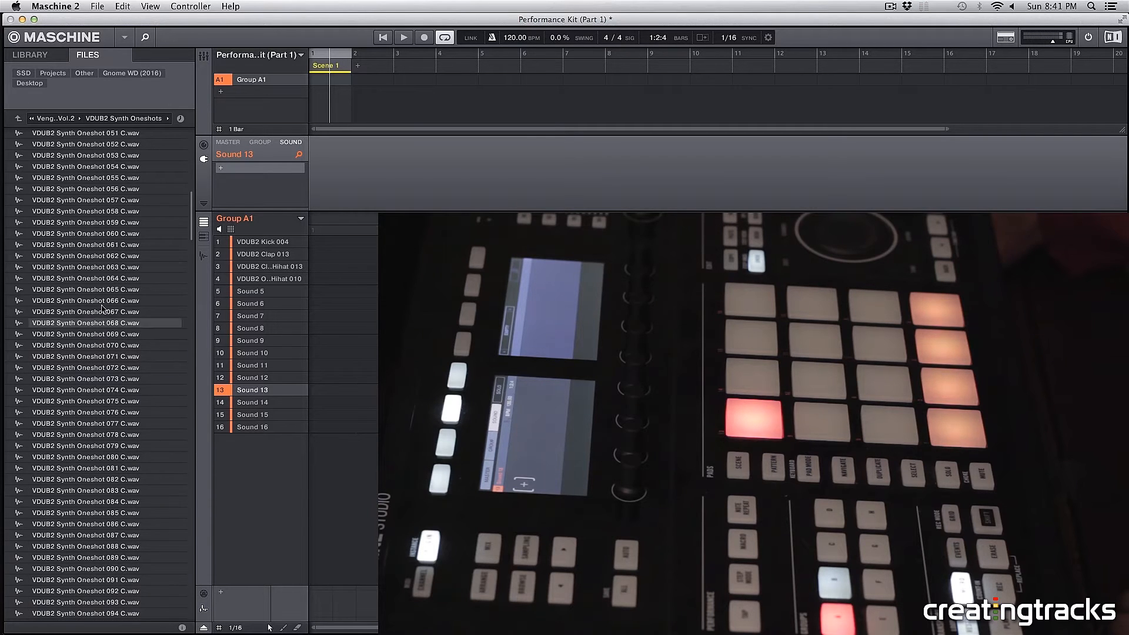
scroll(down, 3)
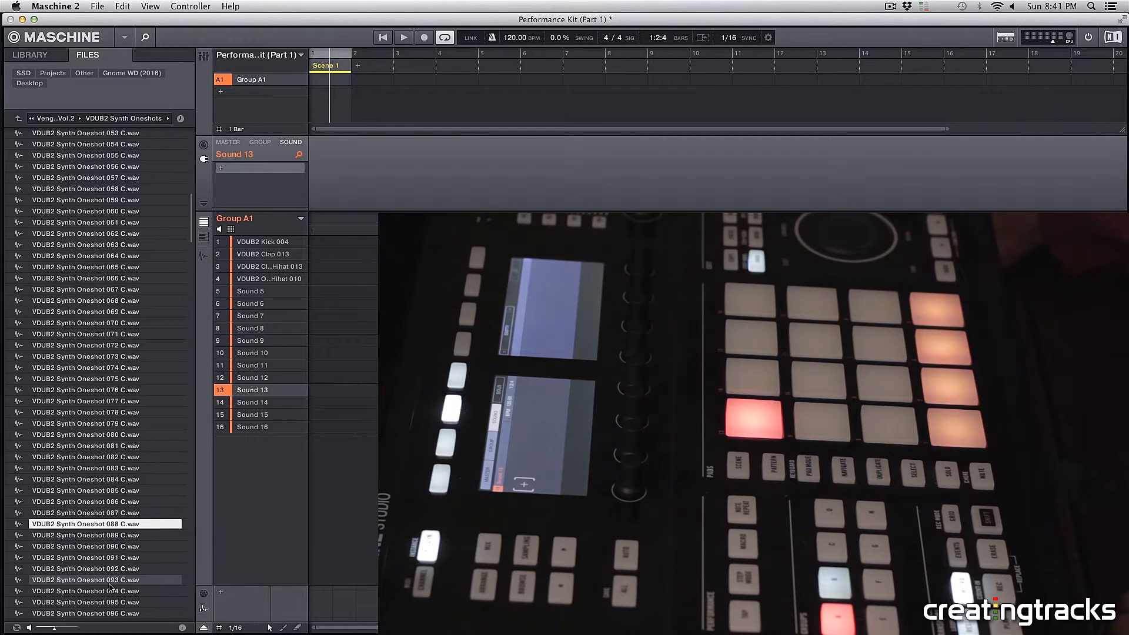
scroll(down, 3)
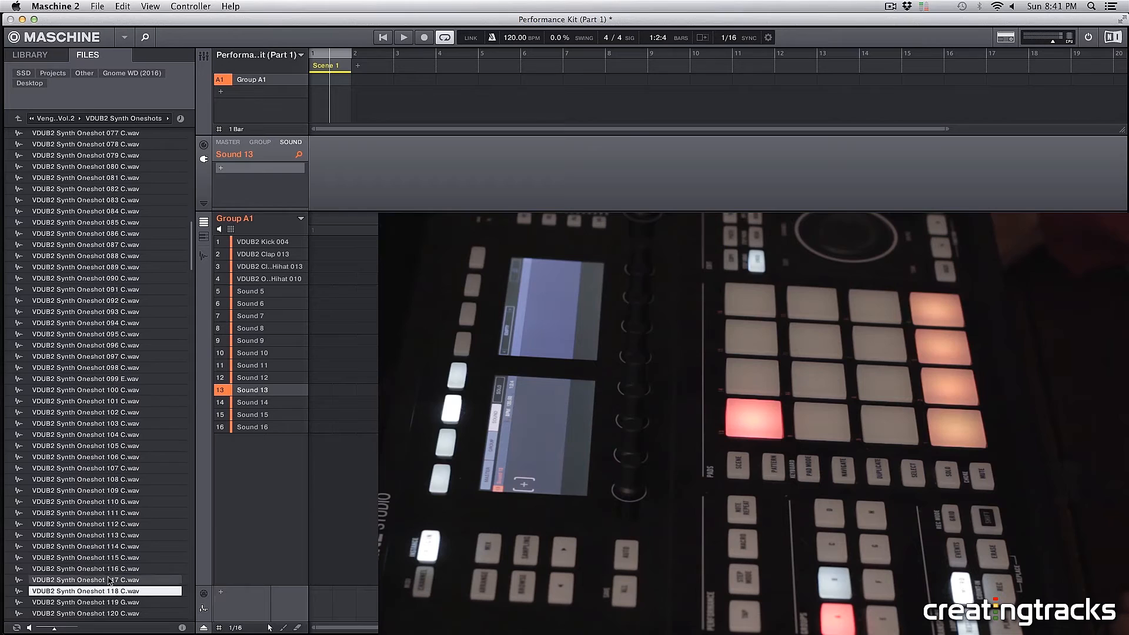
click(105, 568)
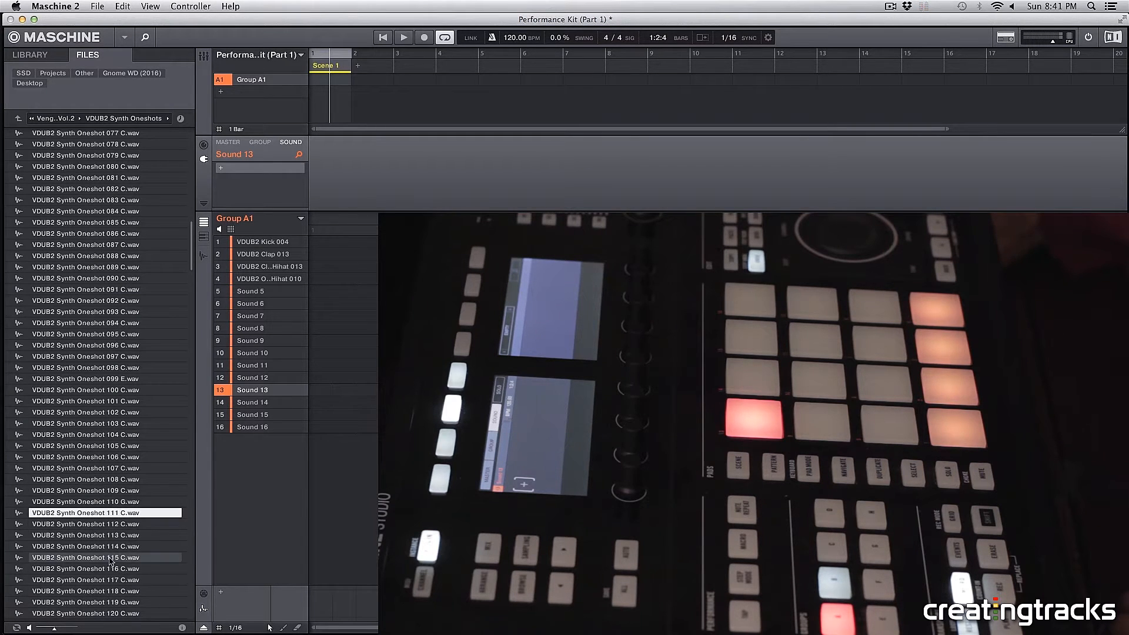
Load VDUB2 Synth Oneshot 117 C onto Sound 13 and show its pitch/envelope settings.
click(104, 579)
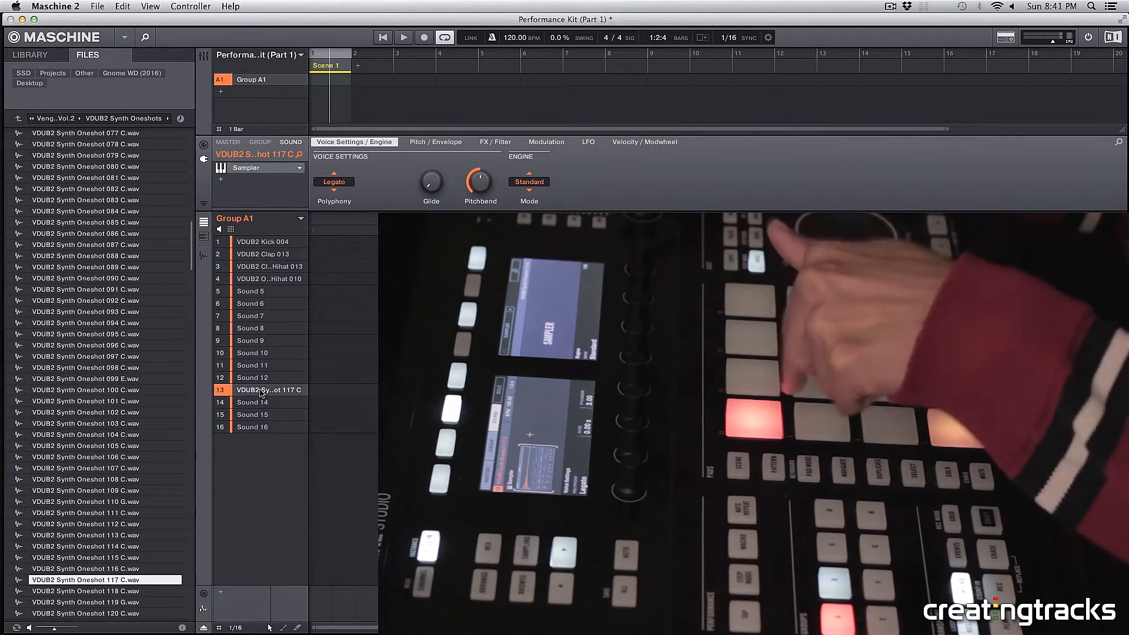
click(435, 141)
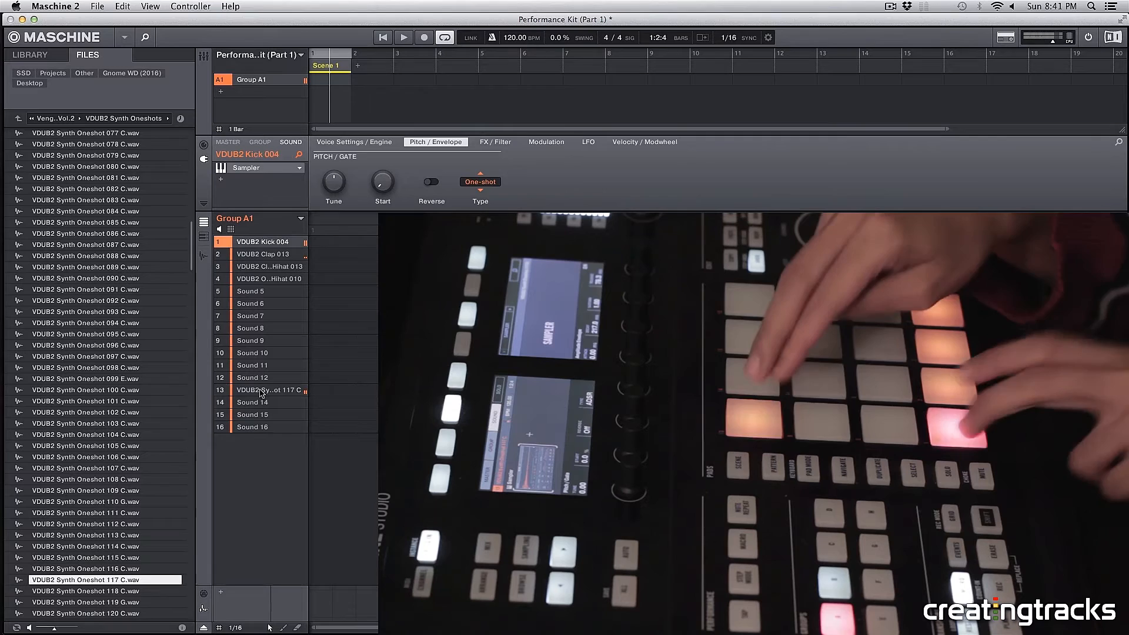
Duplicate the Synth Oneshot 117 C sound to Sound 14, add Reverb, and use an ADSR envelope.
click(266, 389)
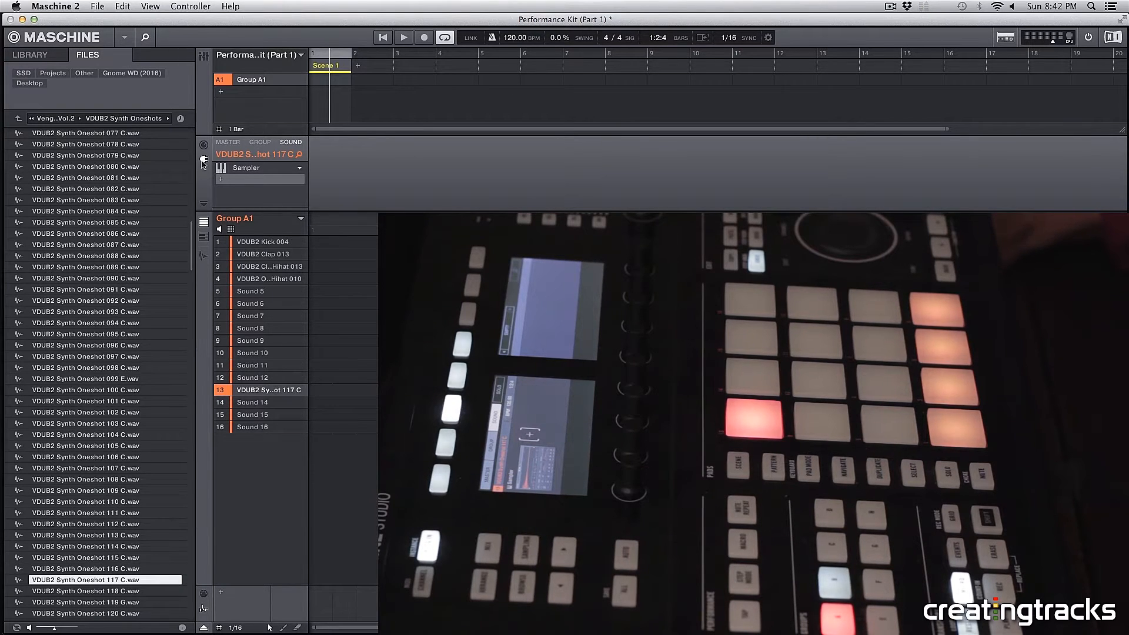
click(297, 168)
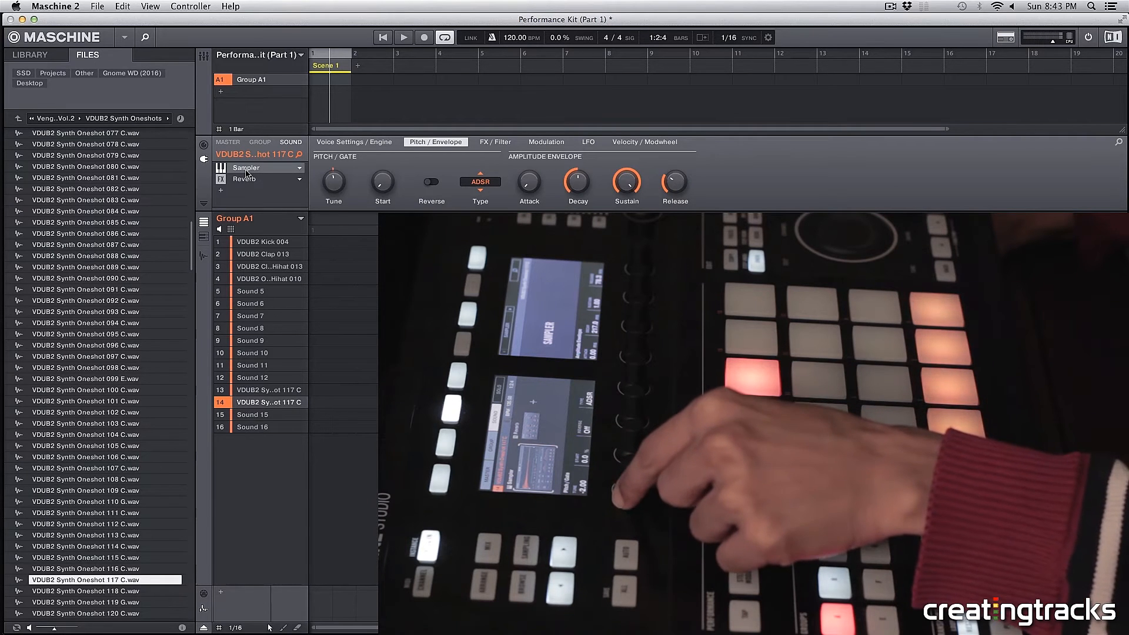
Check the pad 14 sound's LFO, then adjust its Decay, Sustain and Release knobs.
click(588, 142)
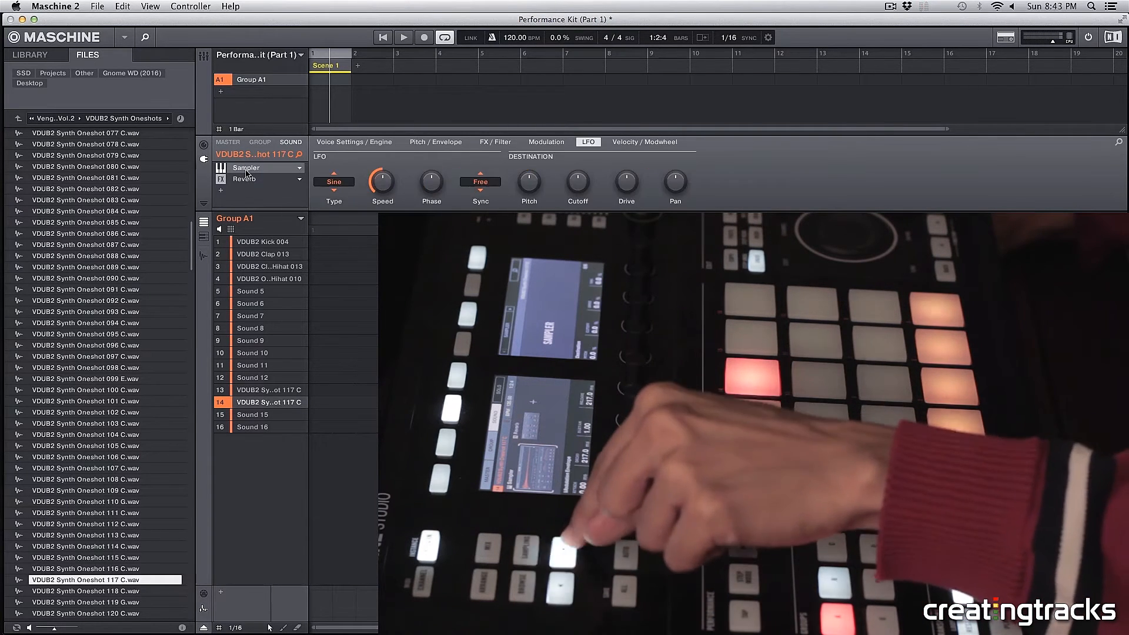
click(435, 142)
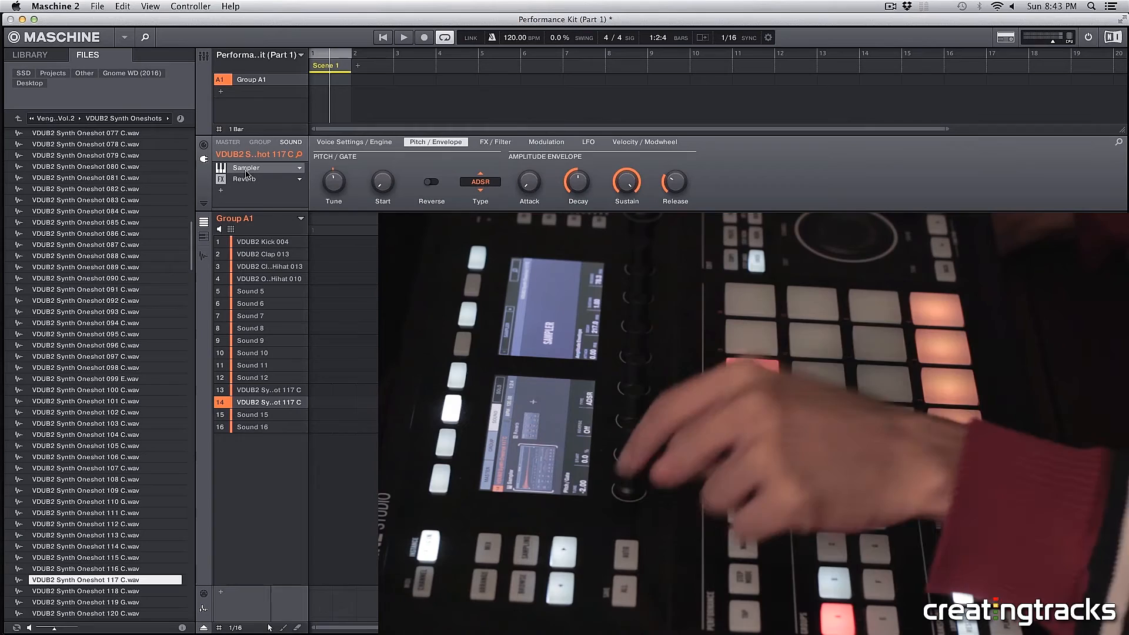
click(244, 178)
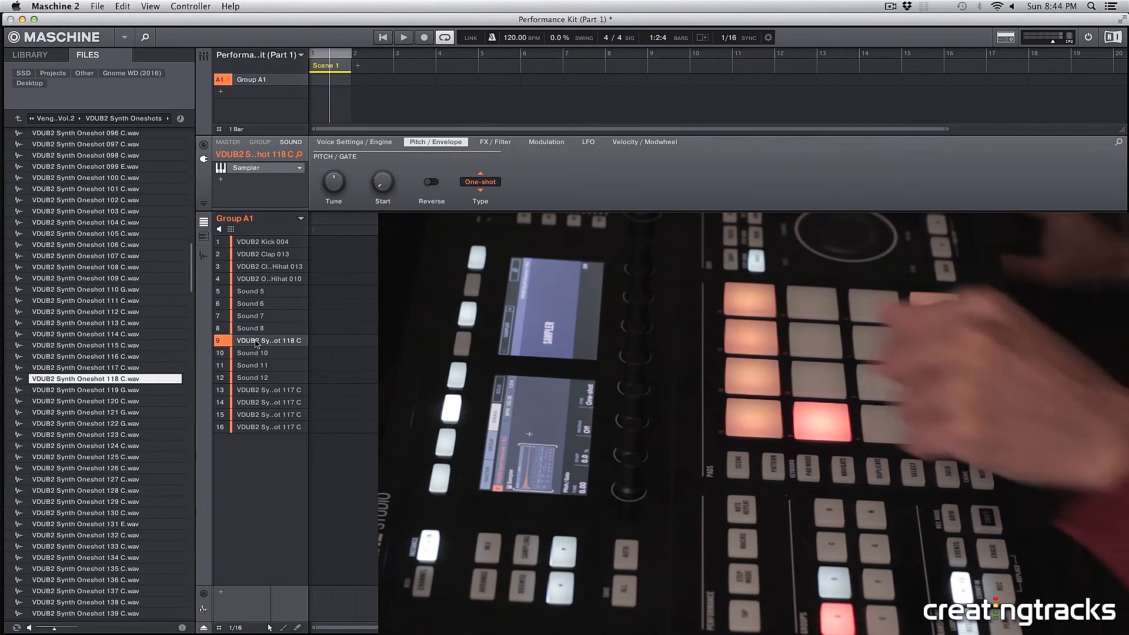
Give Synth Oneshot 118 C on Sound 9 Legato voicing and an ADSR amplitude envelope.
click(353, 141)
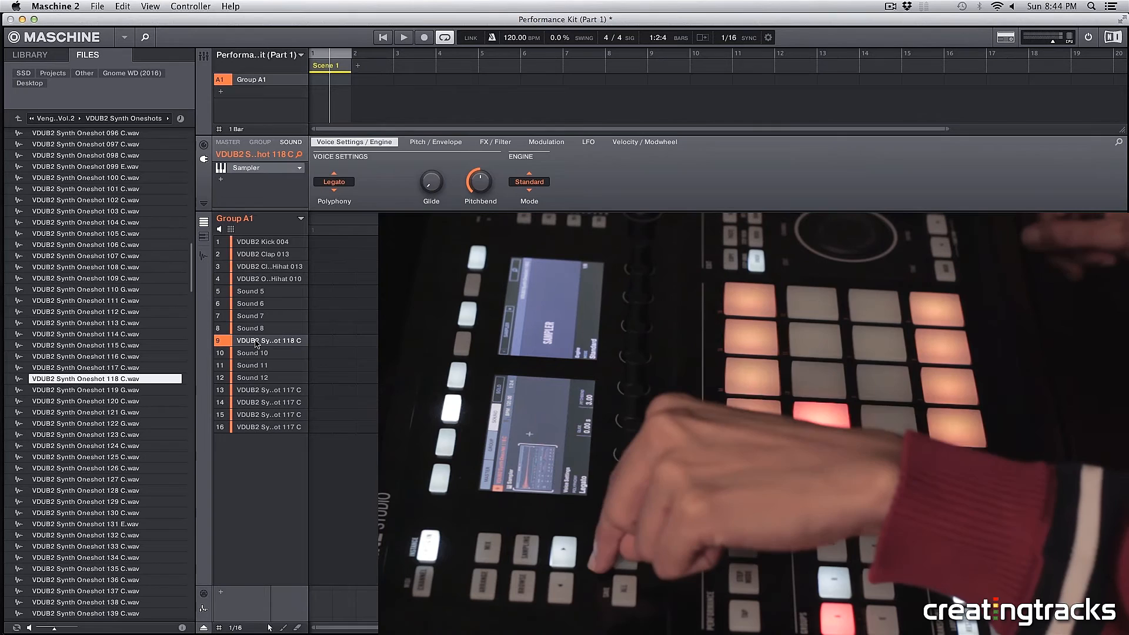
click(435, 142)
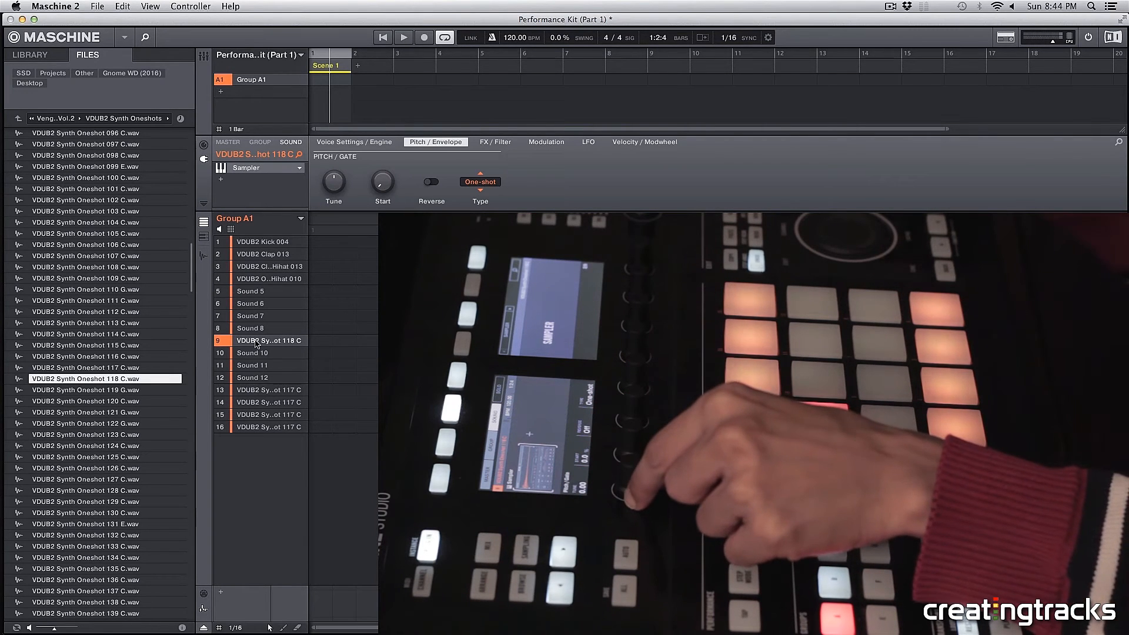
click(480, 181)
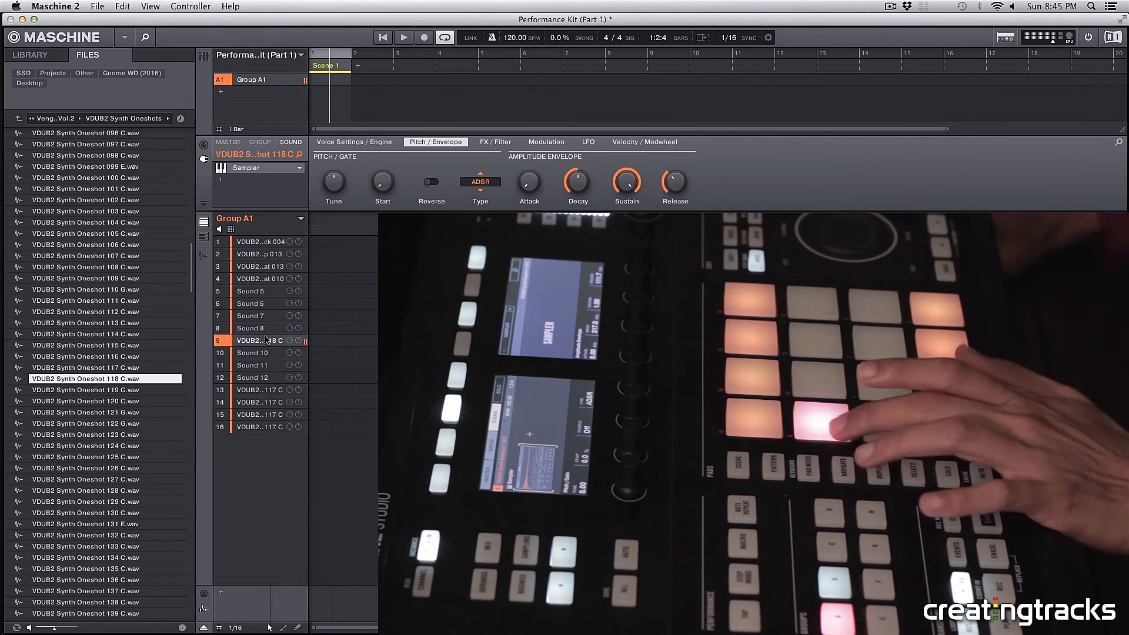
Copy Sound 9's Synth Oneshot 118 C onto Sounds 10, 11 and 12, adding Reverb to Sound 10.
click(259, 167)
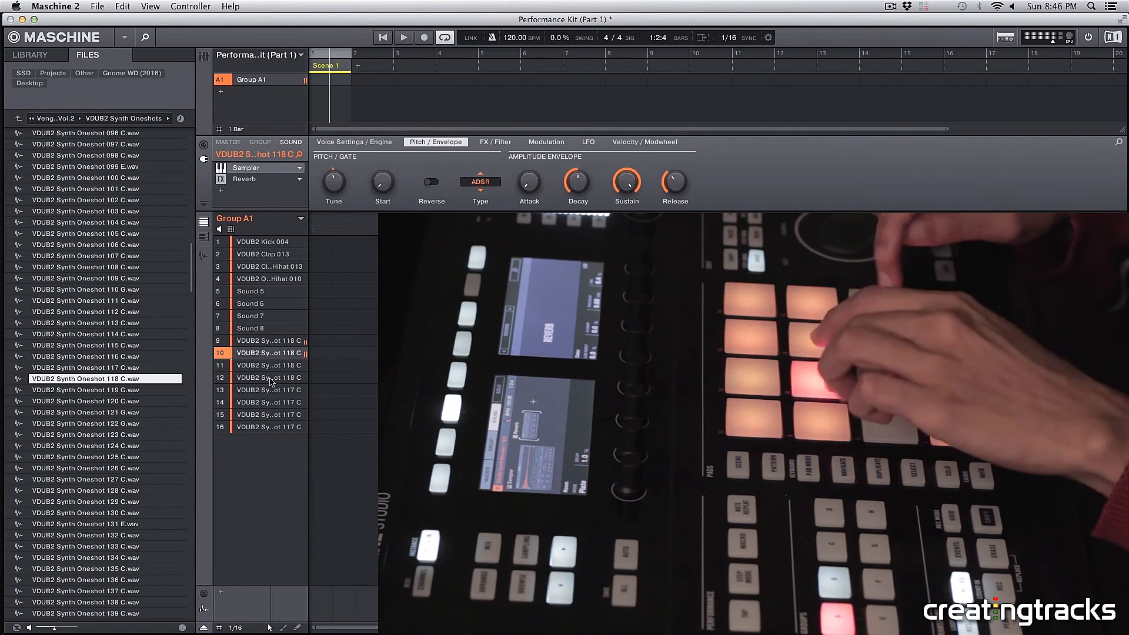
click(269, 414)
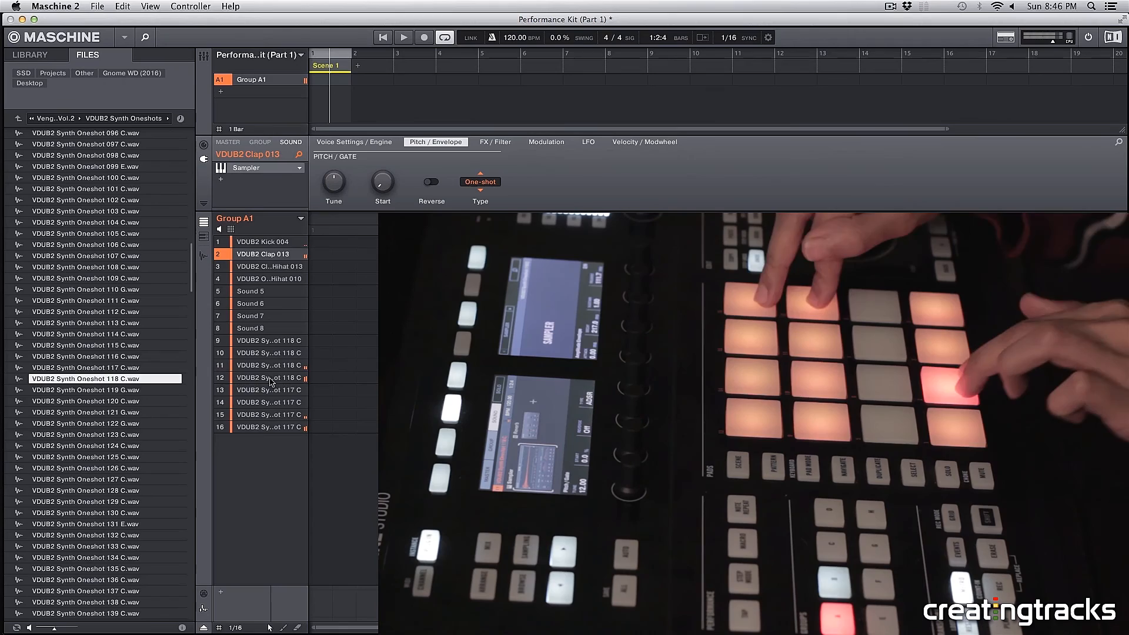
click(261, 241)
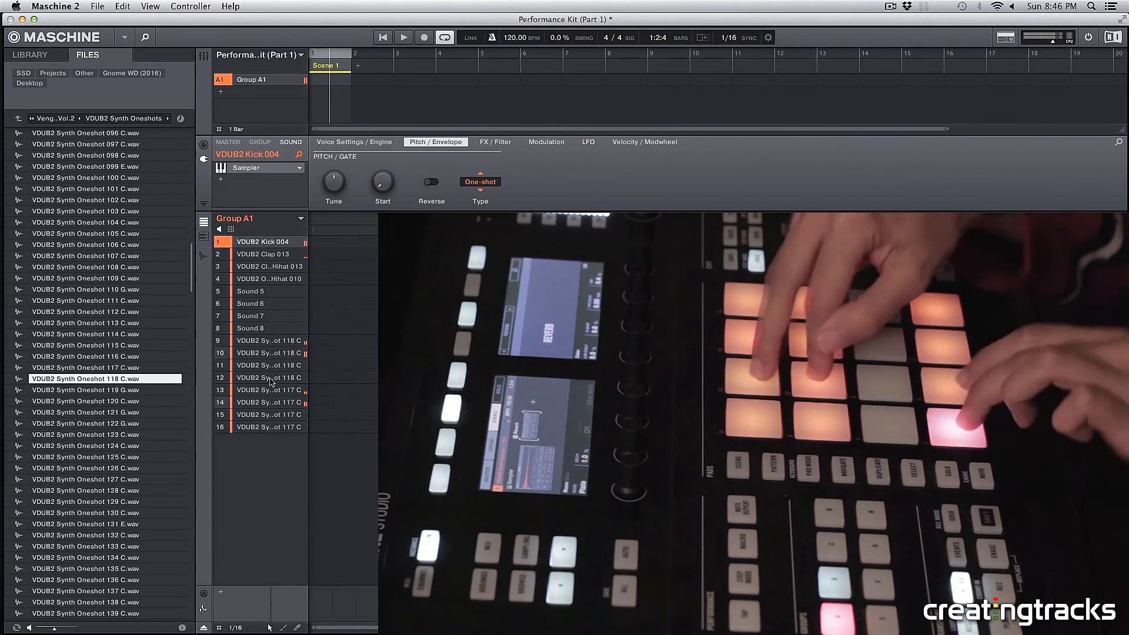